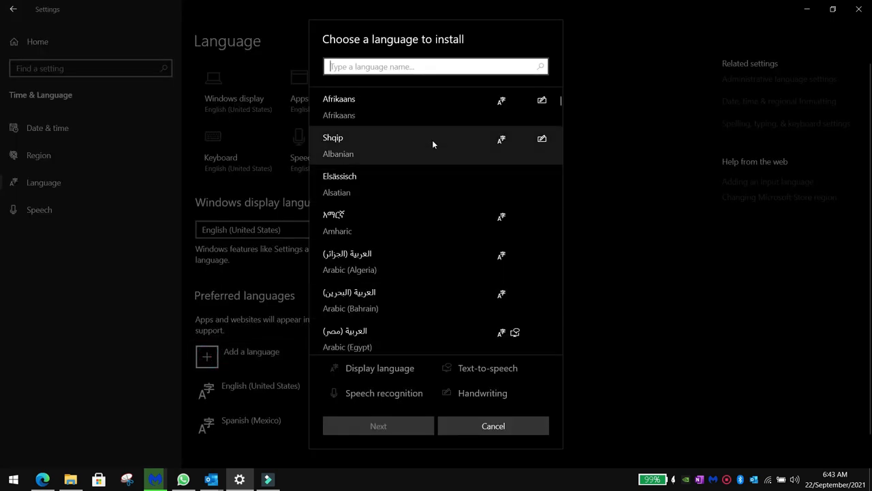
- Search 'spani' in Add a language, select Español (España) and continue
type("s")
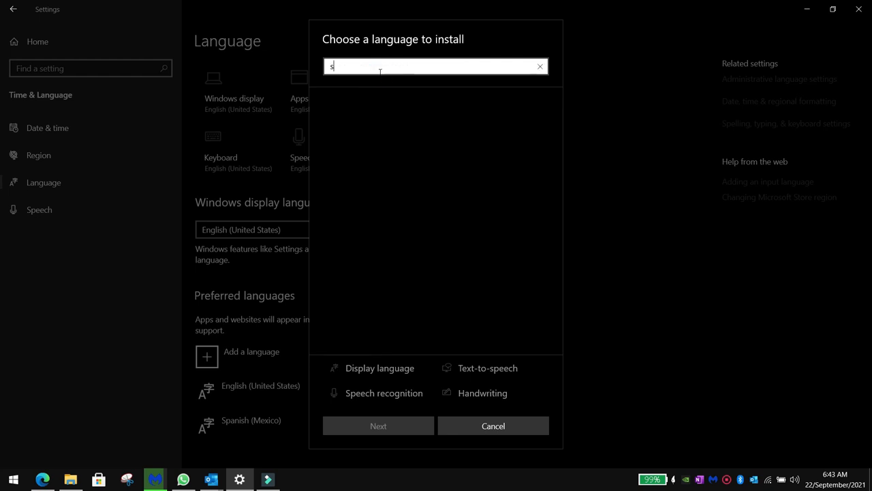
type("pani")
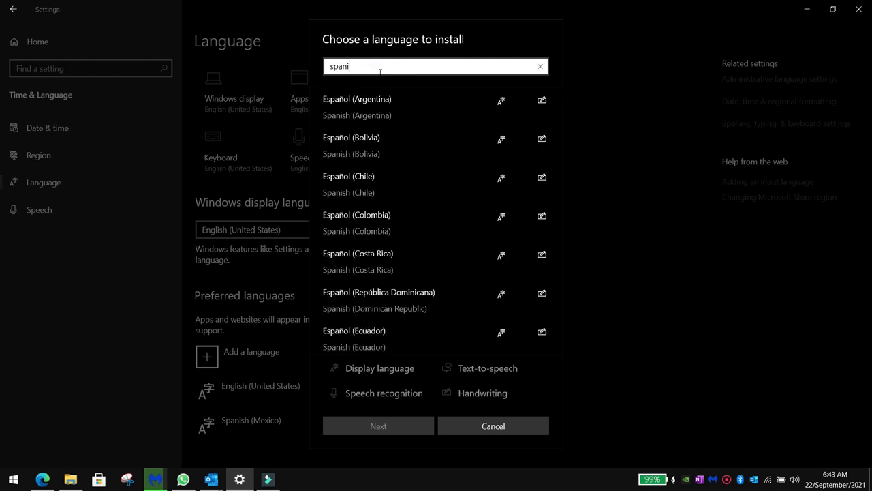
scroll("down", 3)
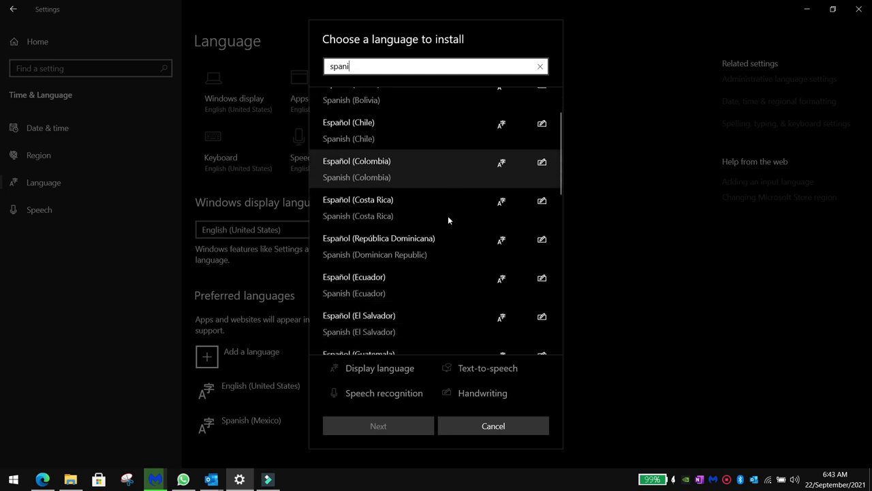
scroll("down", 3)
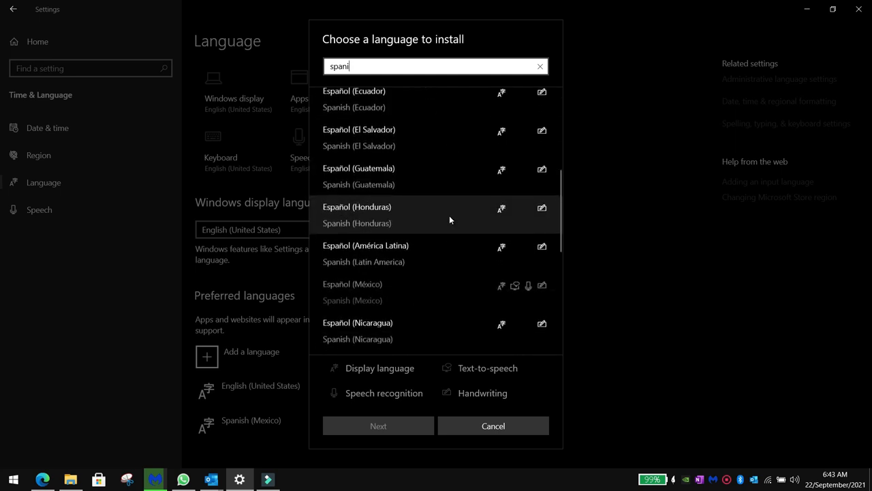
scroll("down", 3)
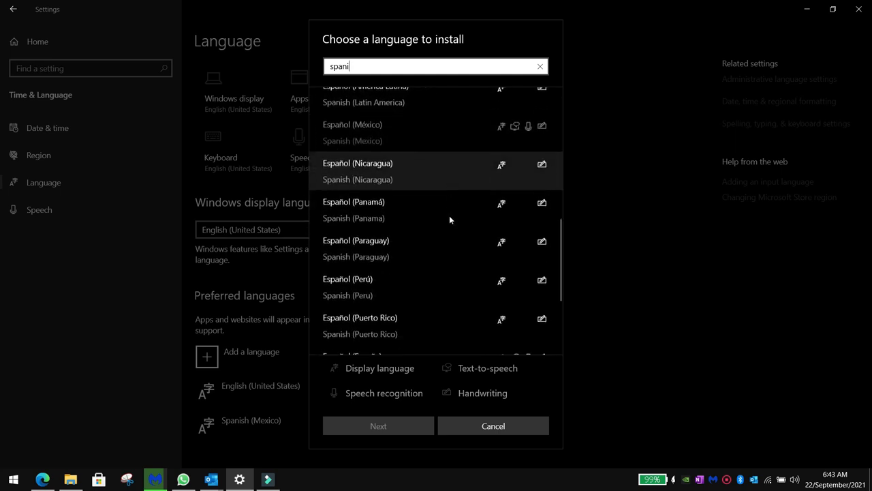
scroll("down", 3)
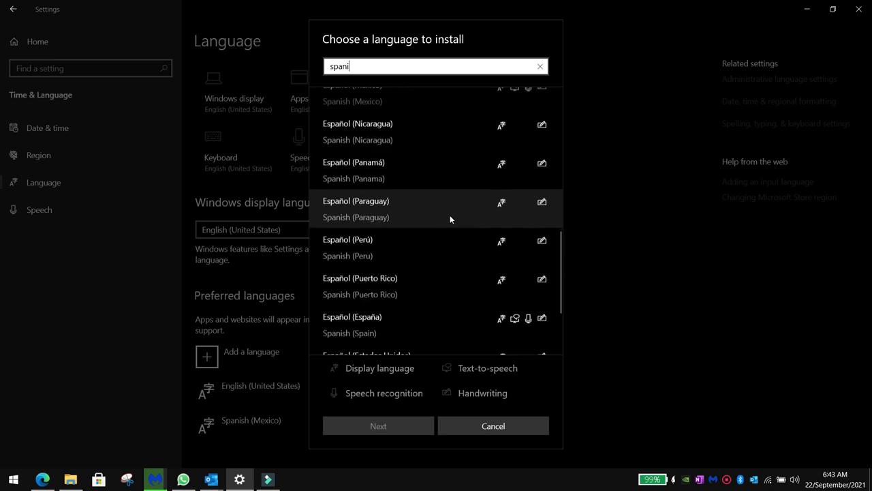
scroll("down", 3)
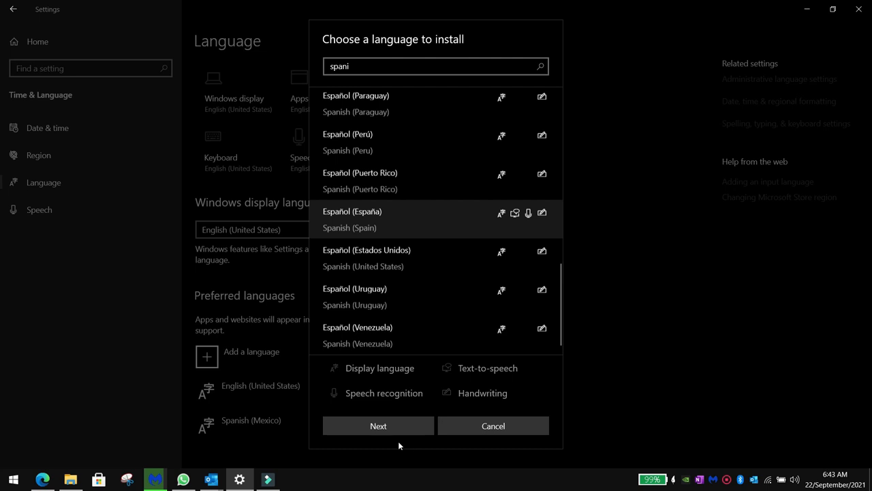
left_click(377, 425)
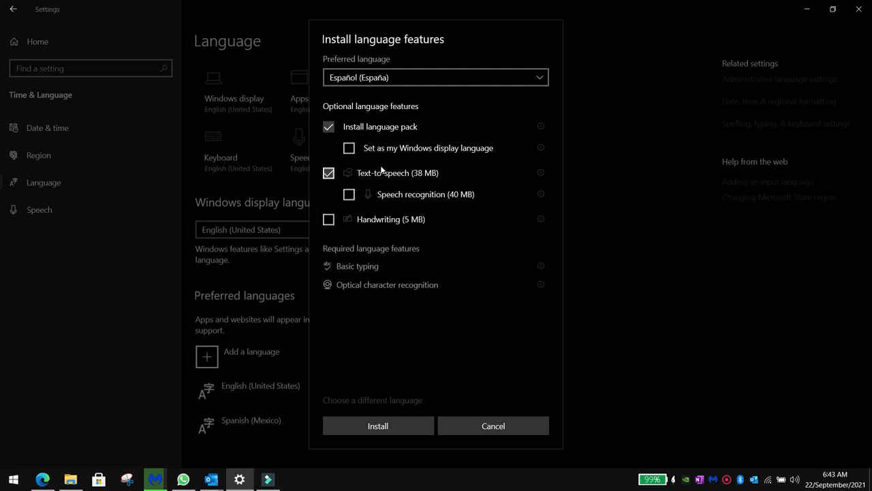
- Uncheck the language pack and install only Spanish (Spain) text-to-speech
left_click(329, 127)
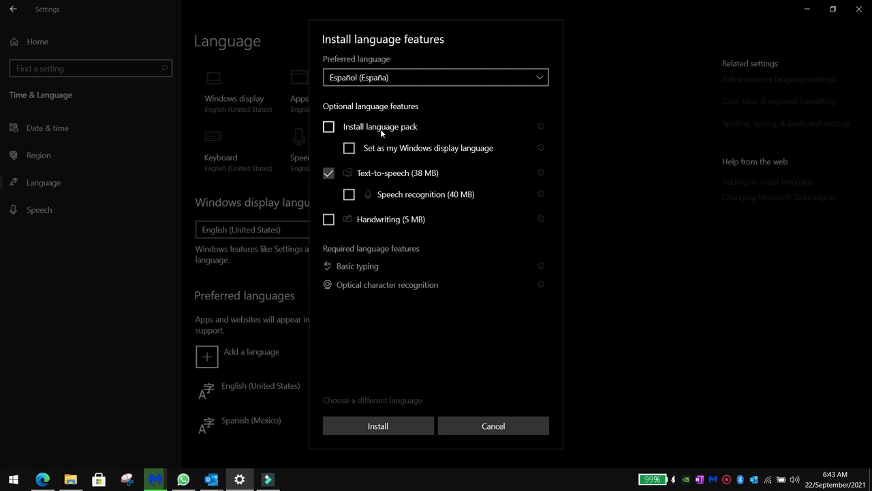
left_click(493, 426)
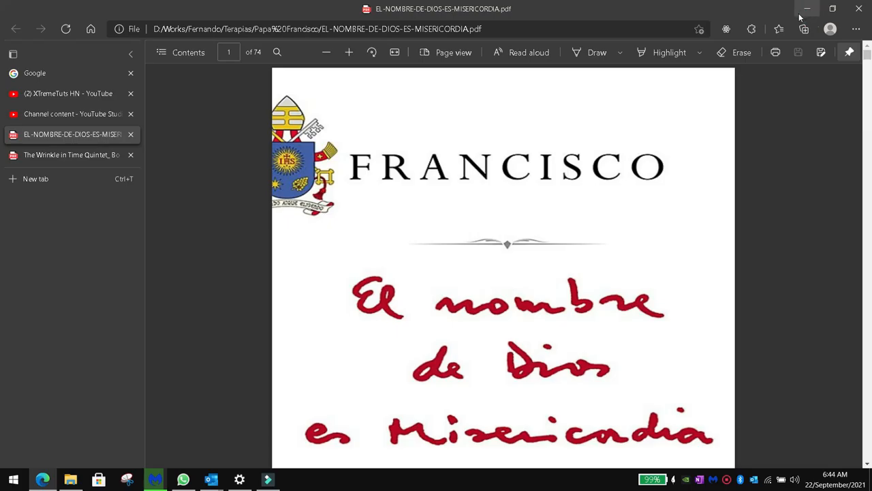
mouse_move(823, 123)
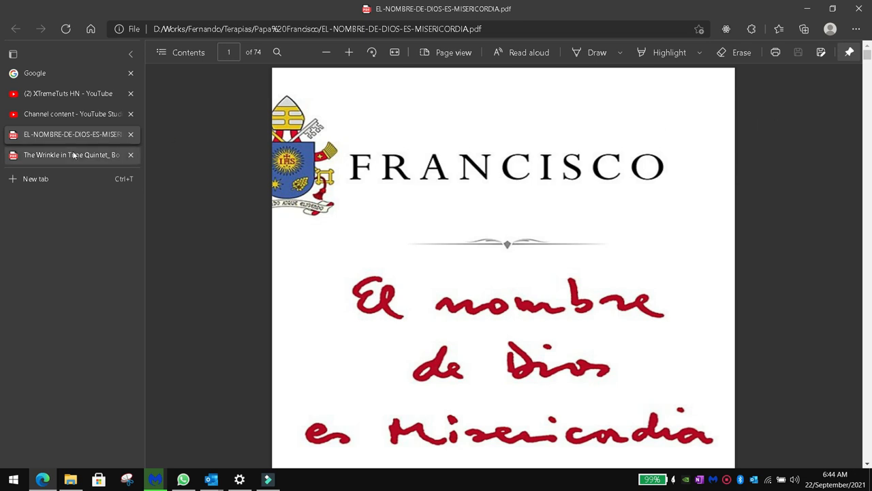
left_click(72, 155)
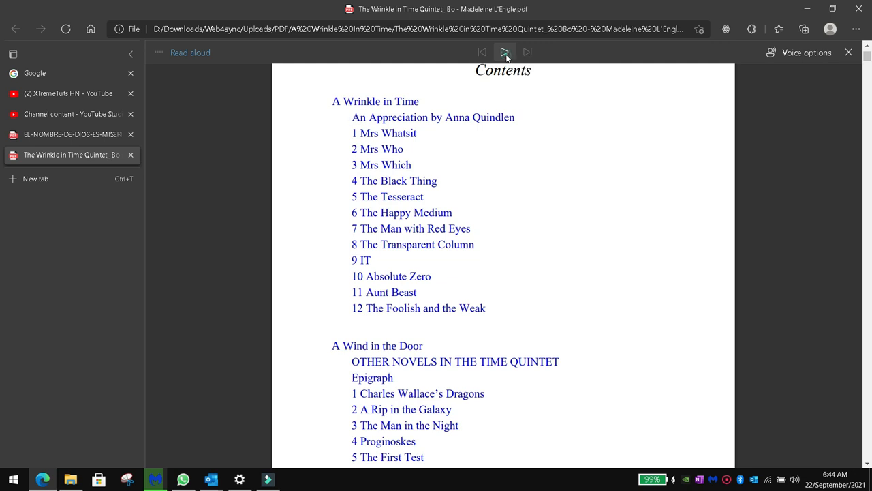
left_click(505, 53)
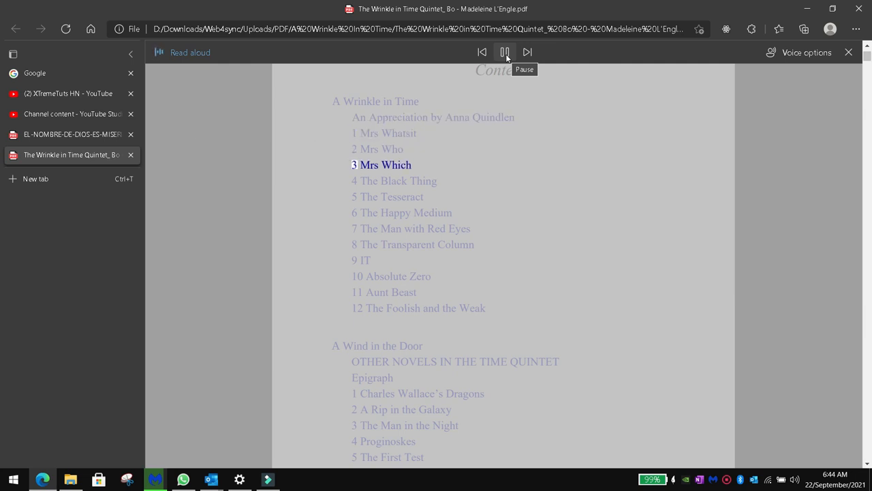
left_click(505, 52)
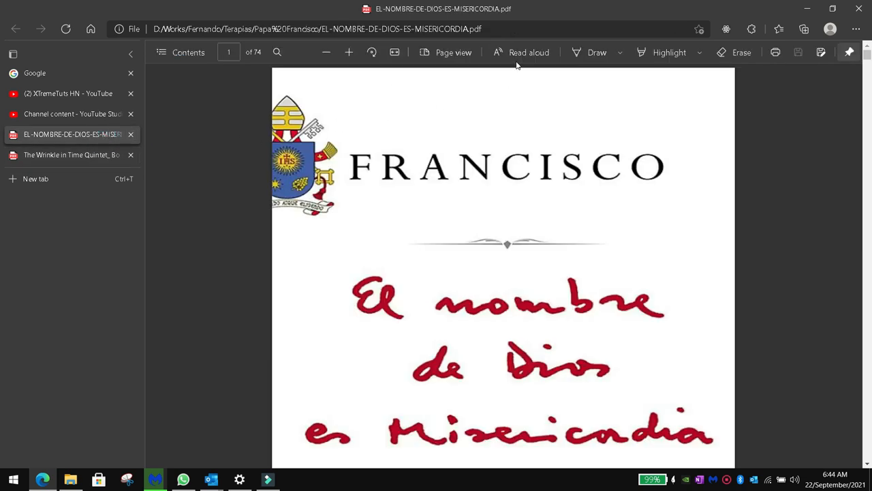
- Start Read aloud on the Spanish PDF from the Índice, then pause it
left_click(522, 52)
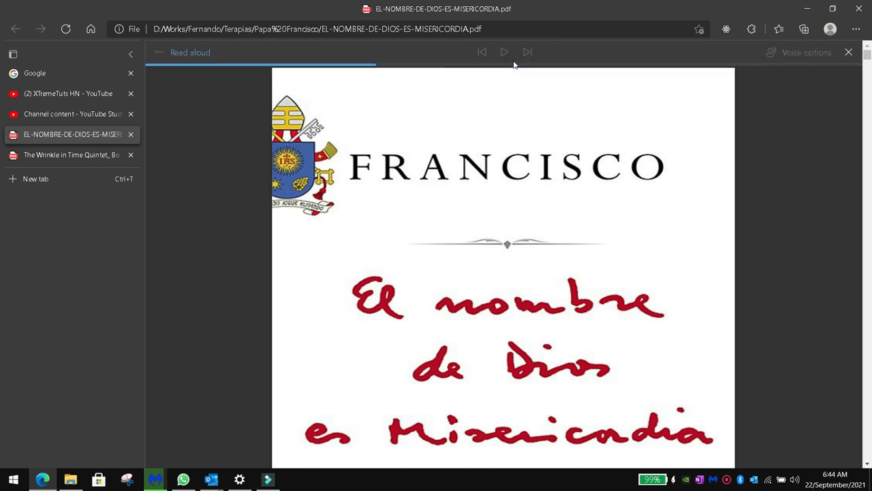
left_click(505, 52)
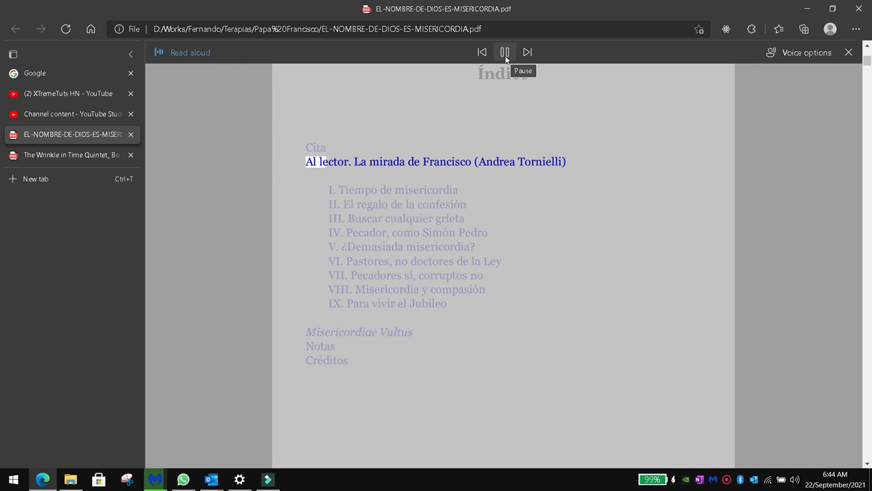
left_click(504, 52)
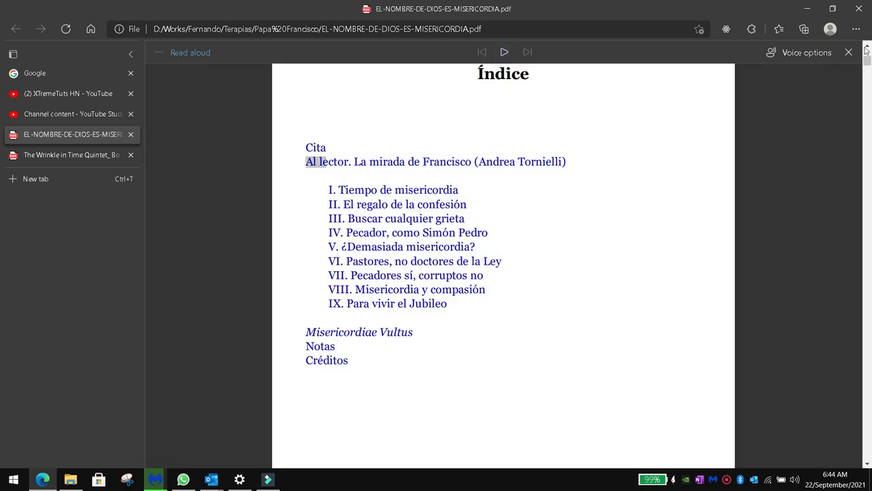
- Open Read aloud voice options and expand the Choose a voice list
left_click(806, 53)
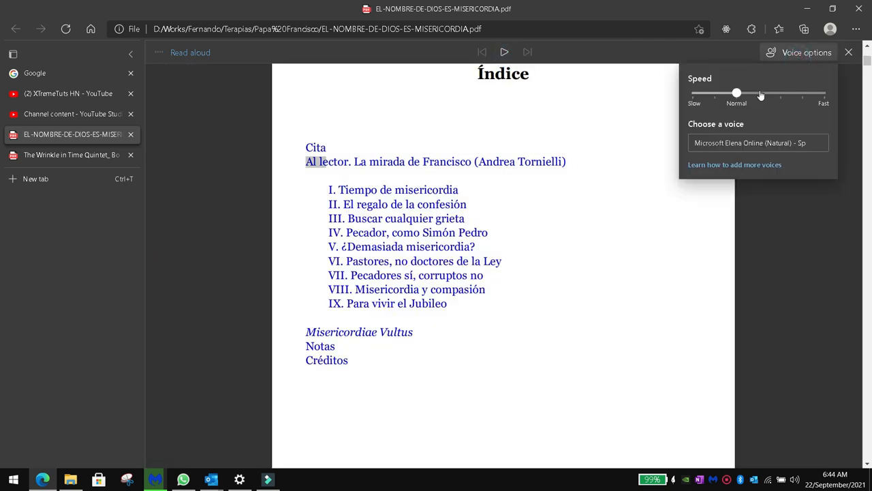
mouse_move(758, 95)
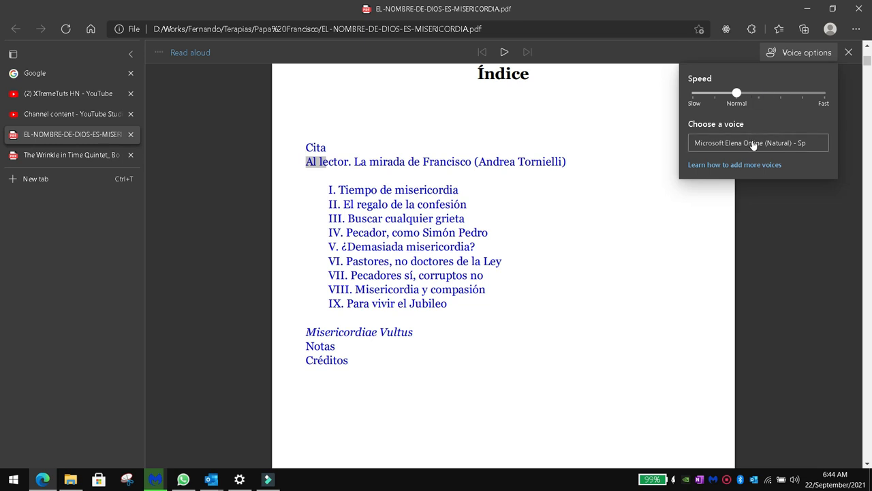
left_click(756, 143)
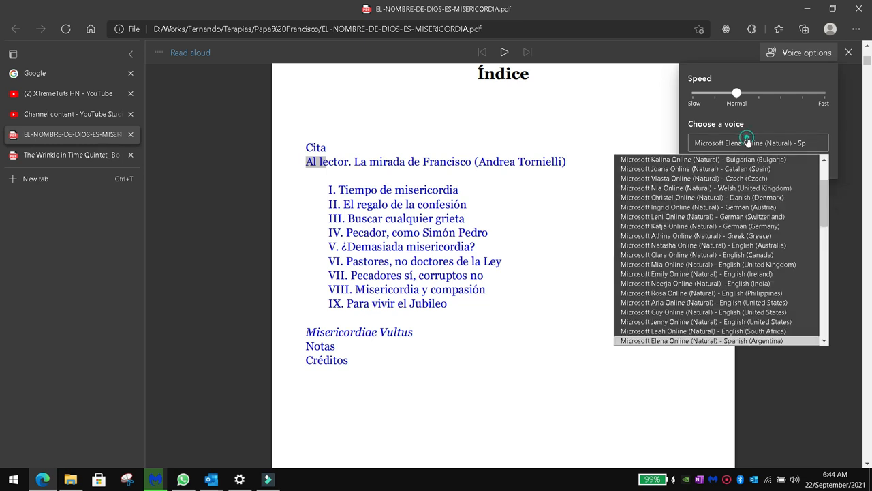